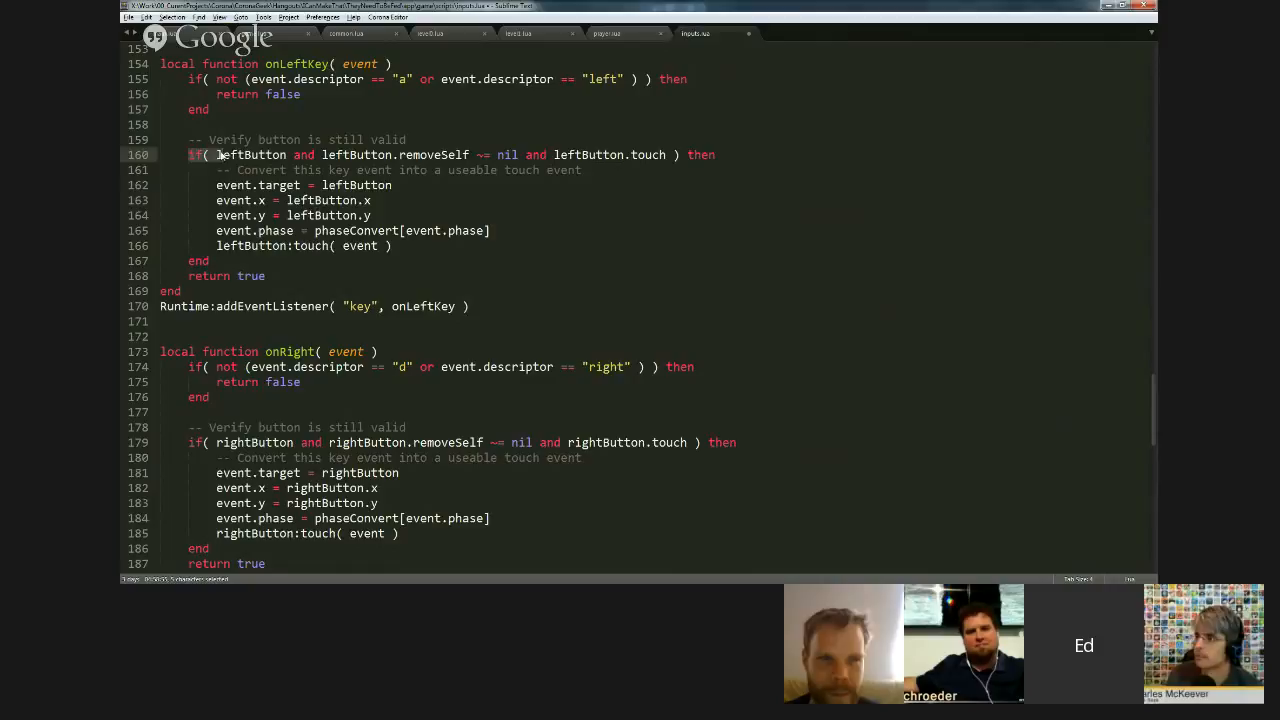
# Review the button validity and removeSelf checks, then retype niceGraphics as true on line 13
pyautogui.doubleClick(252, 154)
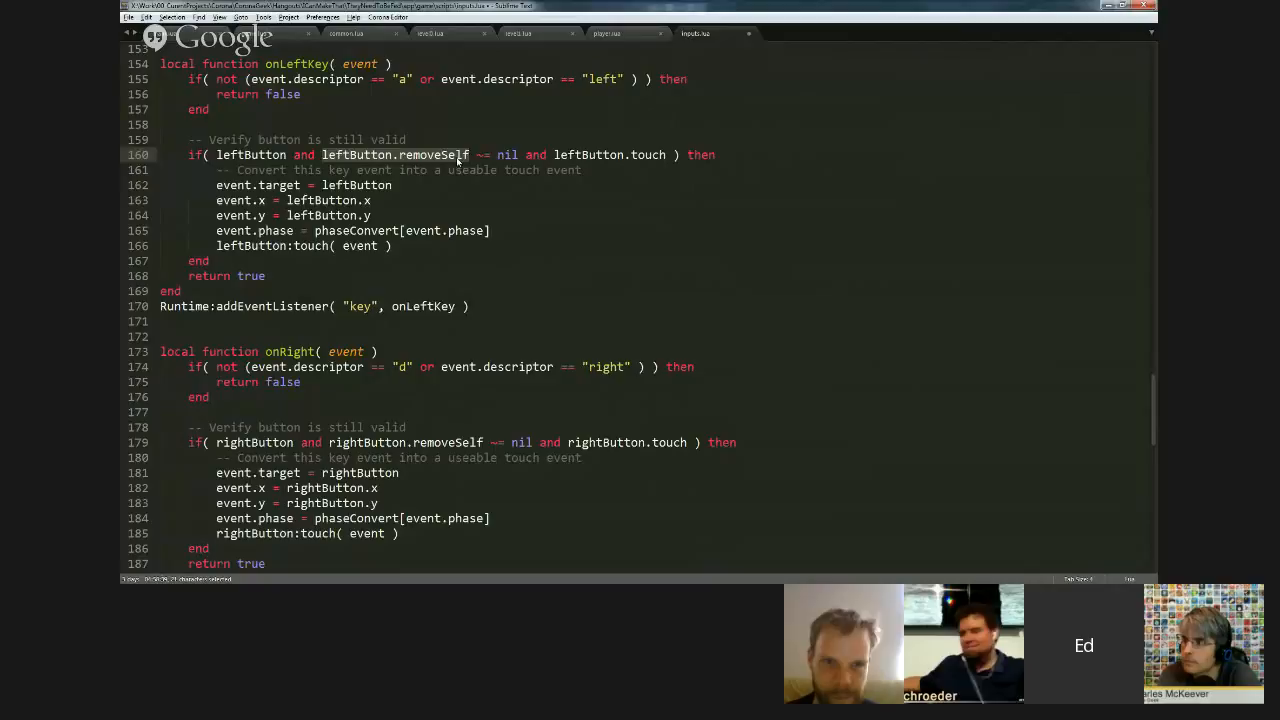
pyautogui.click(176, 124)
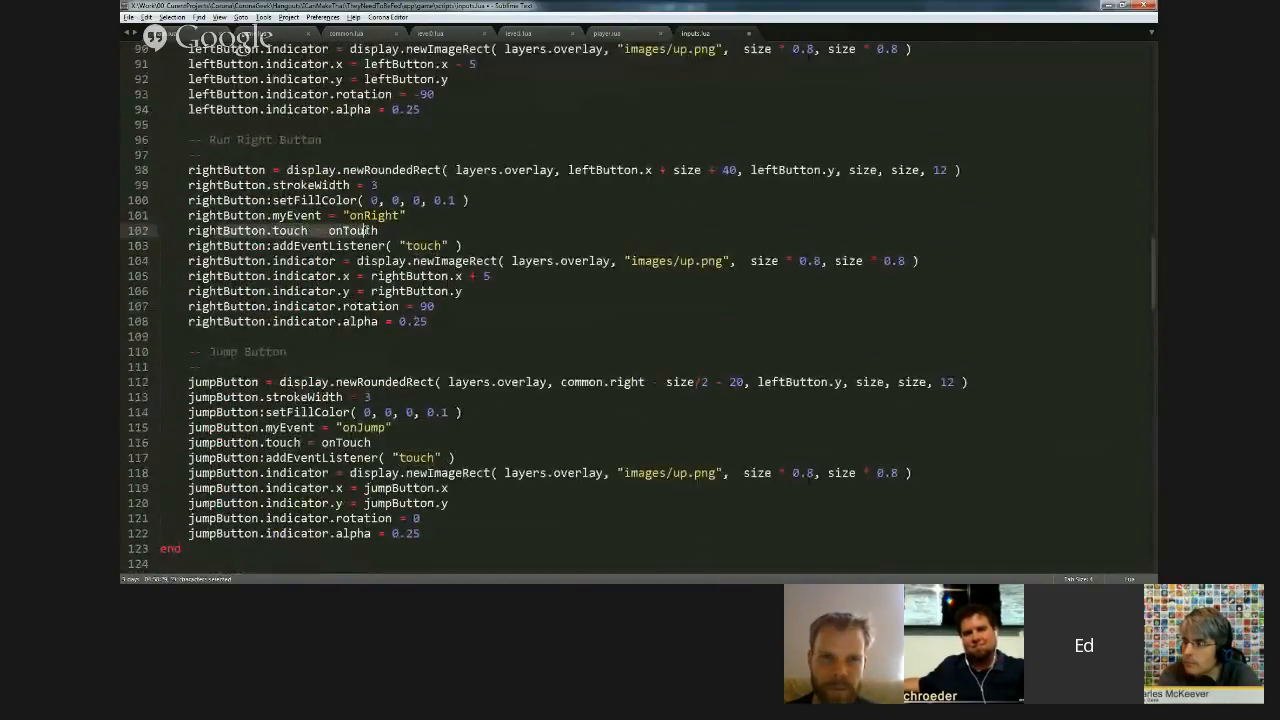
pyautogui.scroll(-3)
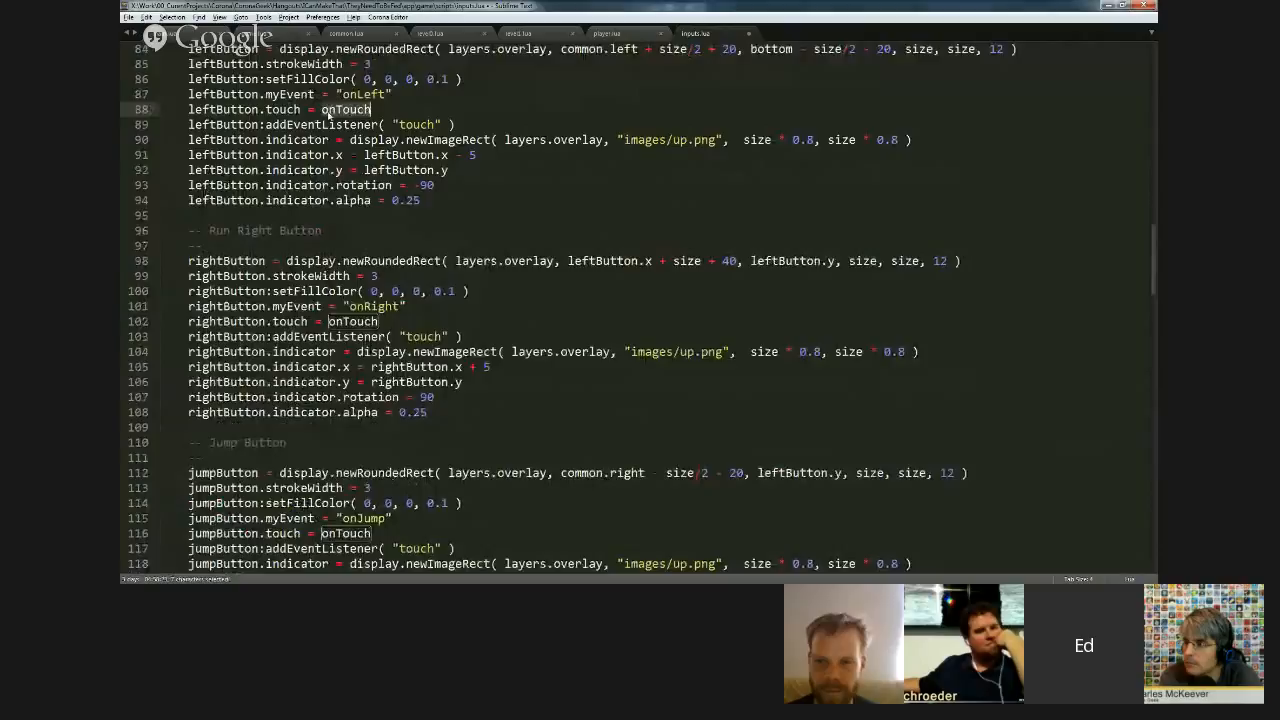
pyautogui.scroll(-3)
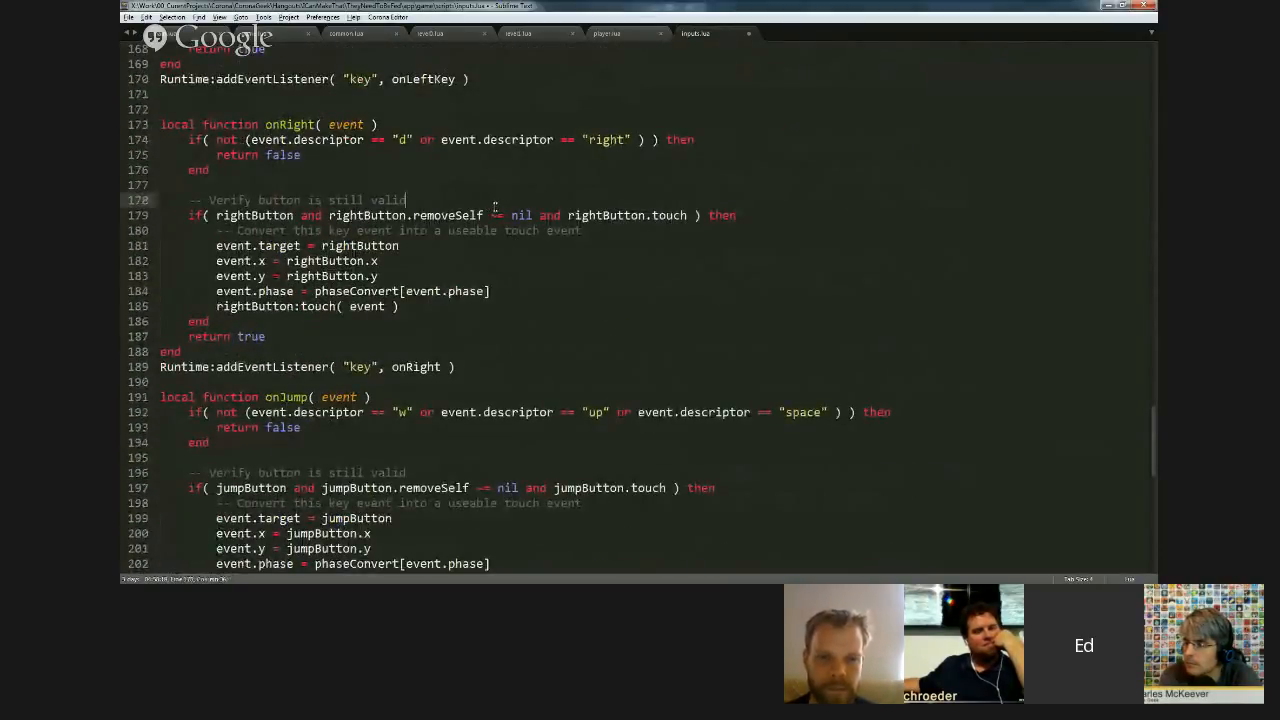
pyautogui.scroll(3)
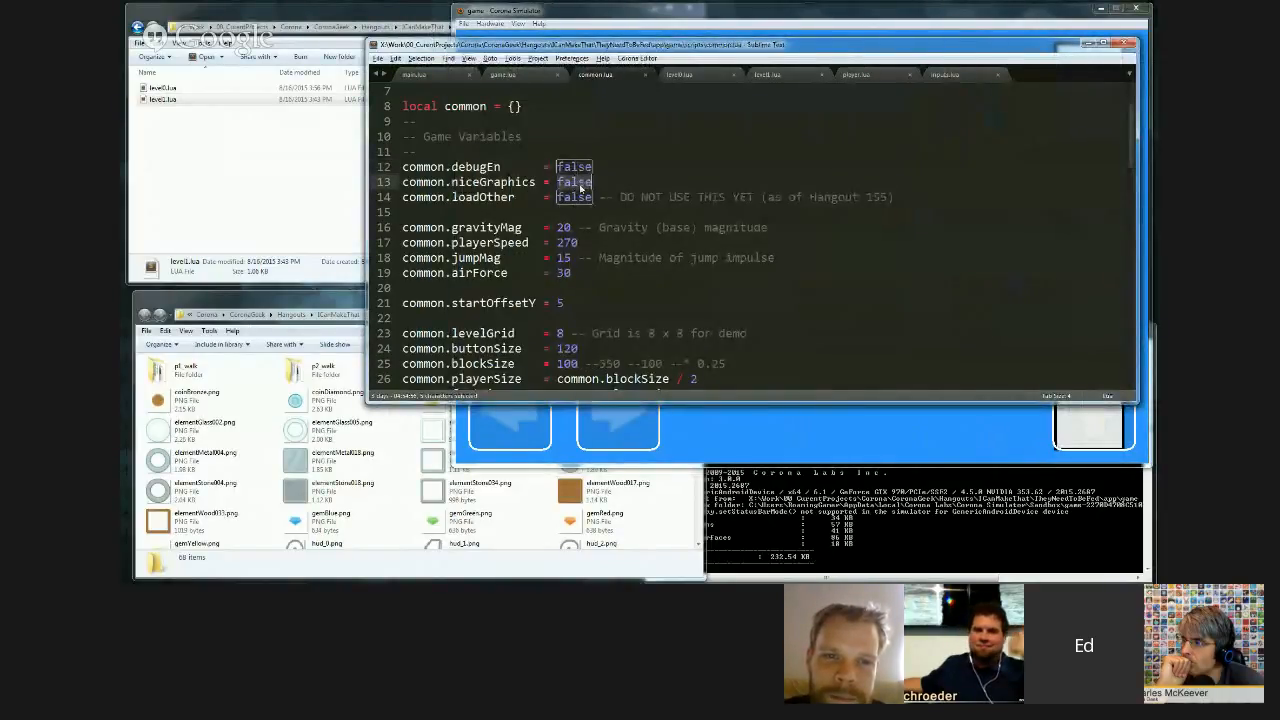
pyautogui.write('t')
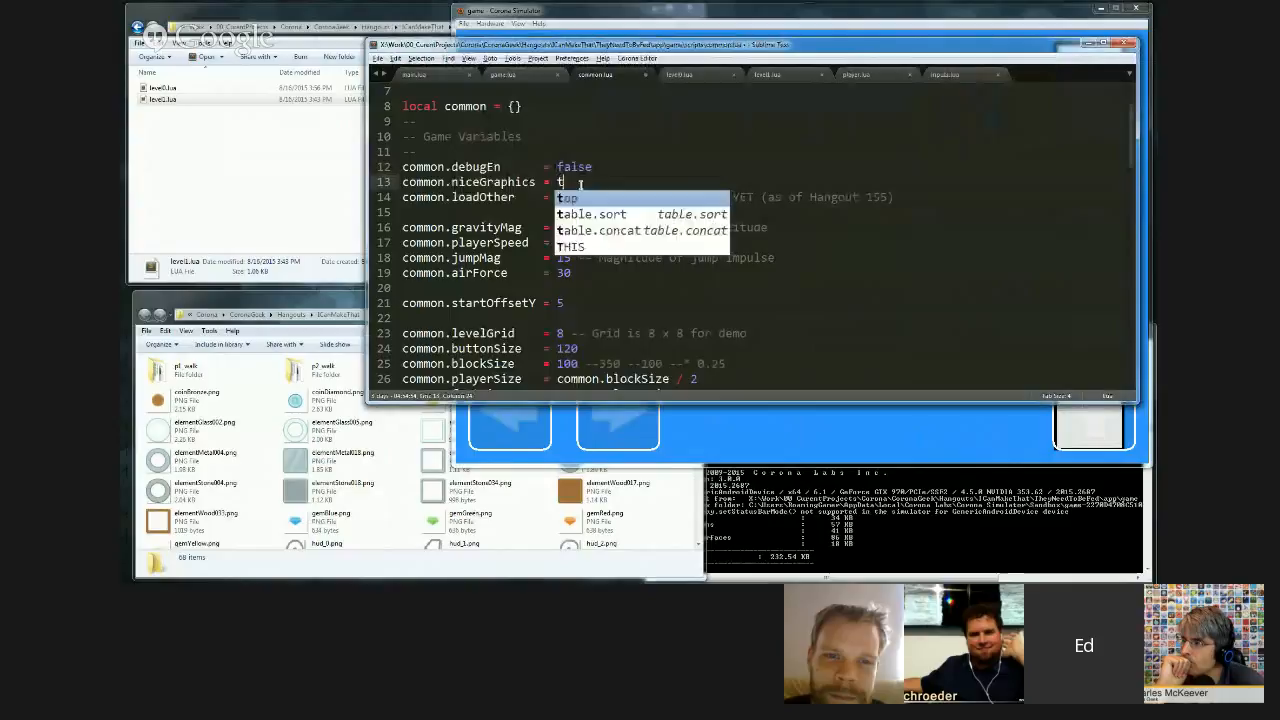
pyautogui.write('rue')
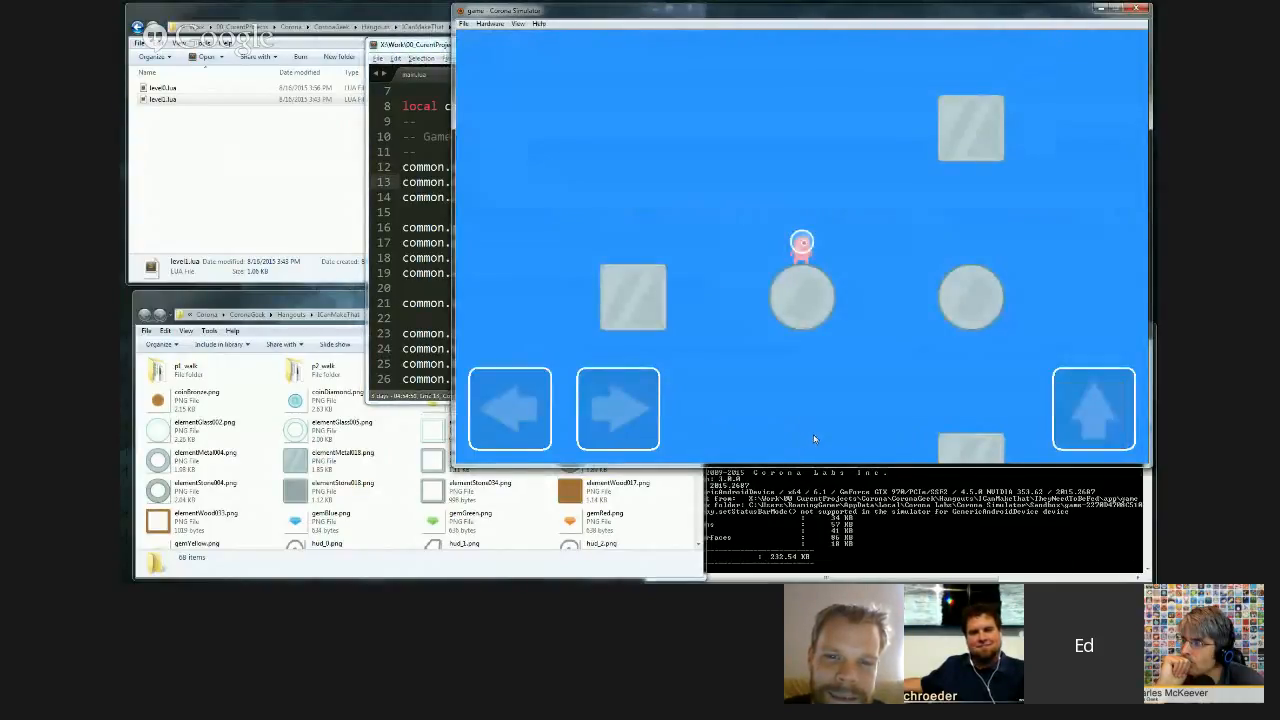
# Walk the player right and left and jump between the blocks using the on-screen buttons
pyautogui.click(616, 408)
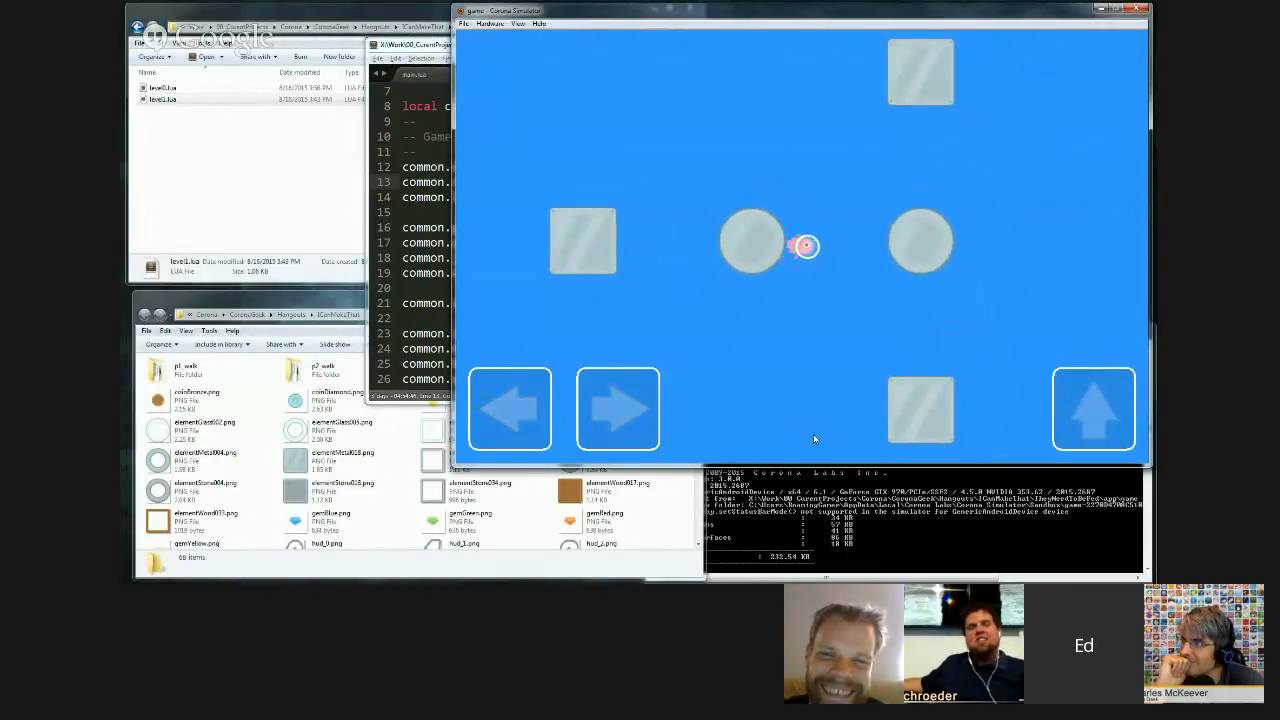
pyautogui.click(1092, 408)
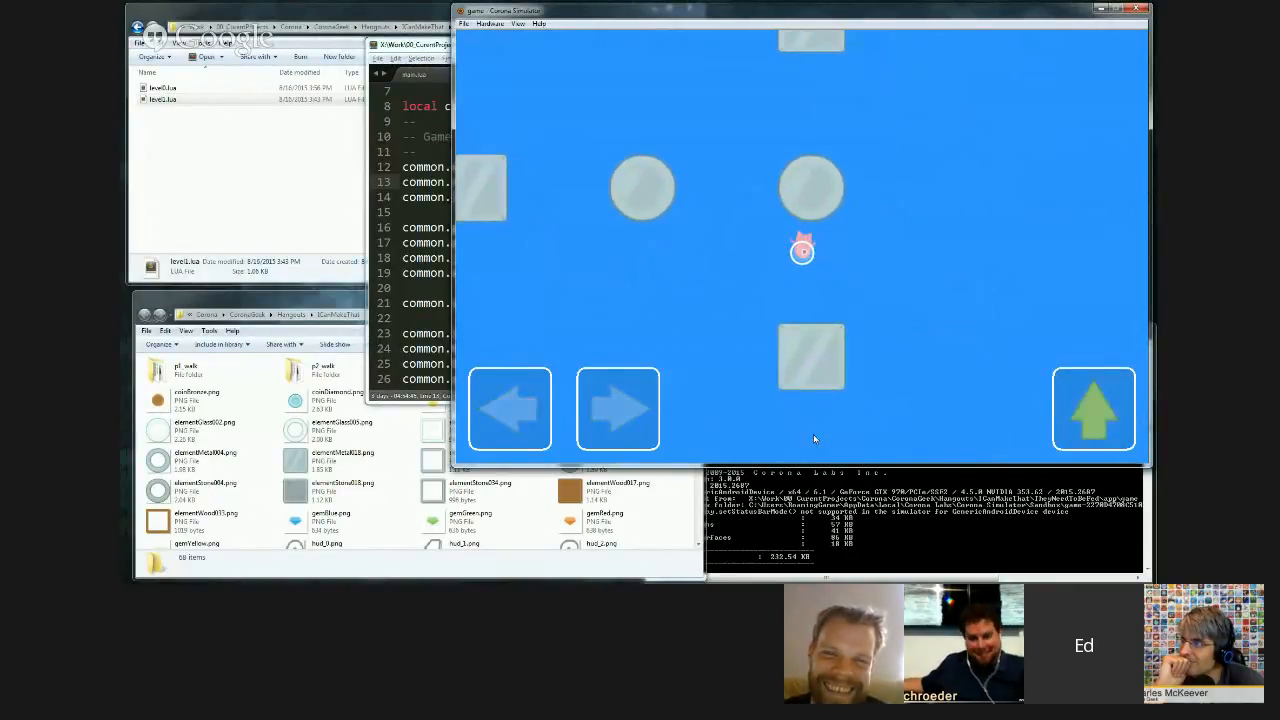
pyautogui.click(508, 408)
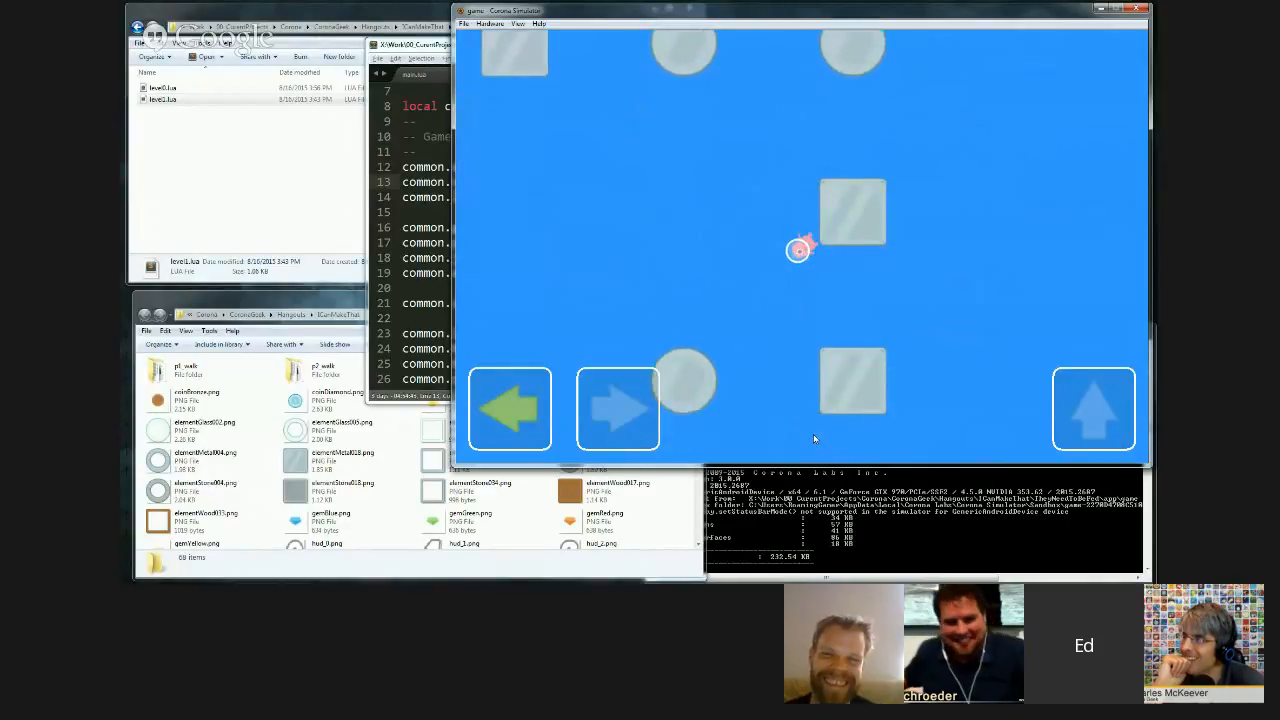
pyautogui.click(616, 408)
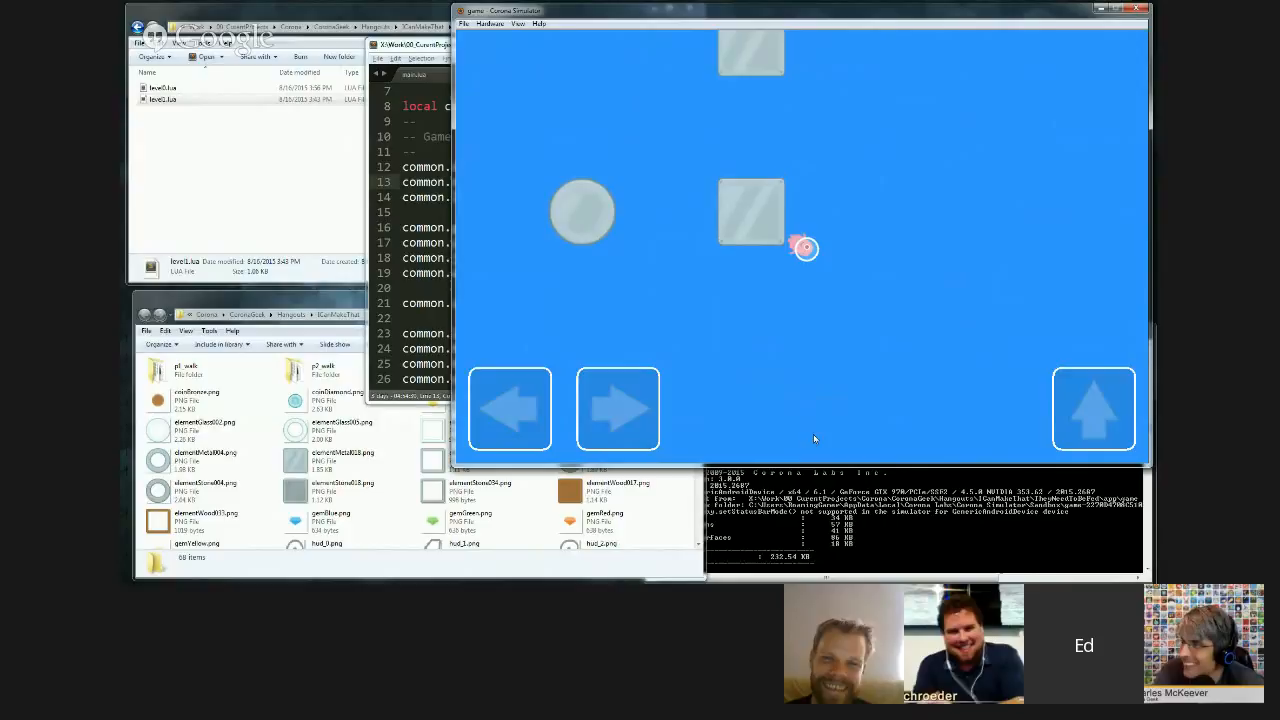
pyautogui.click(1092, 408)
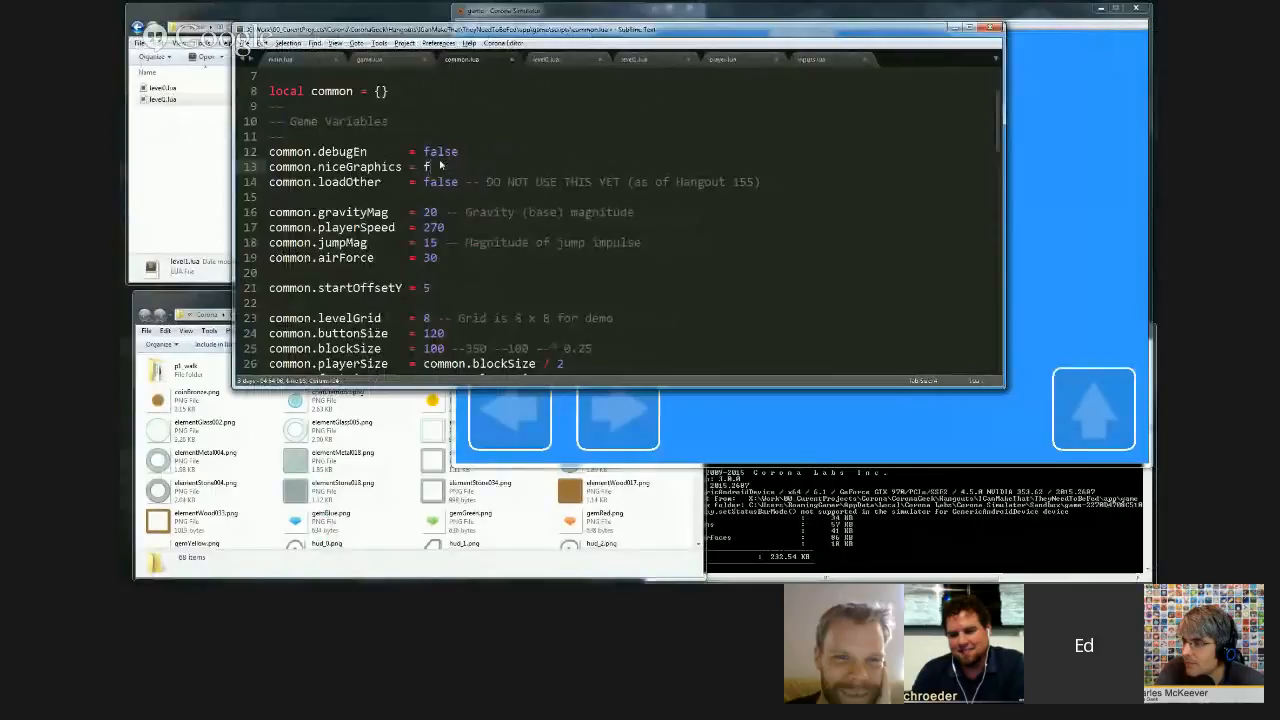
# In common.lua set niceGraphics to false and debugEn to true
pyautogui.write('alse')
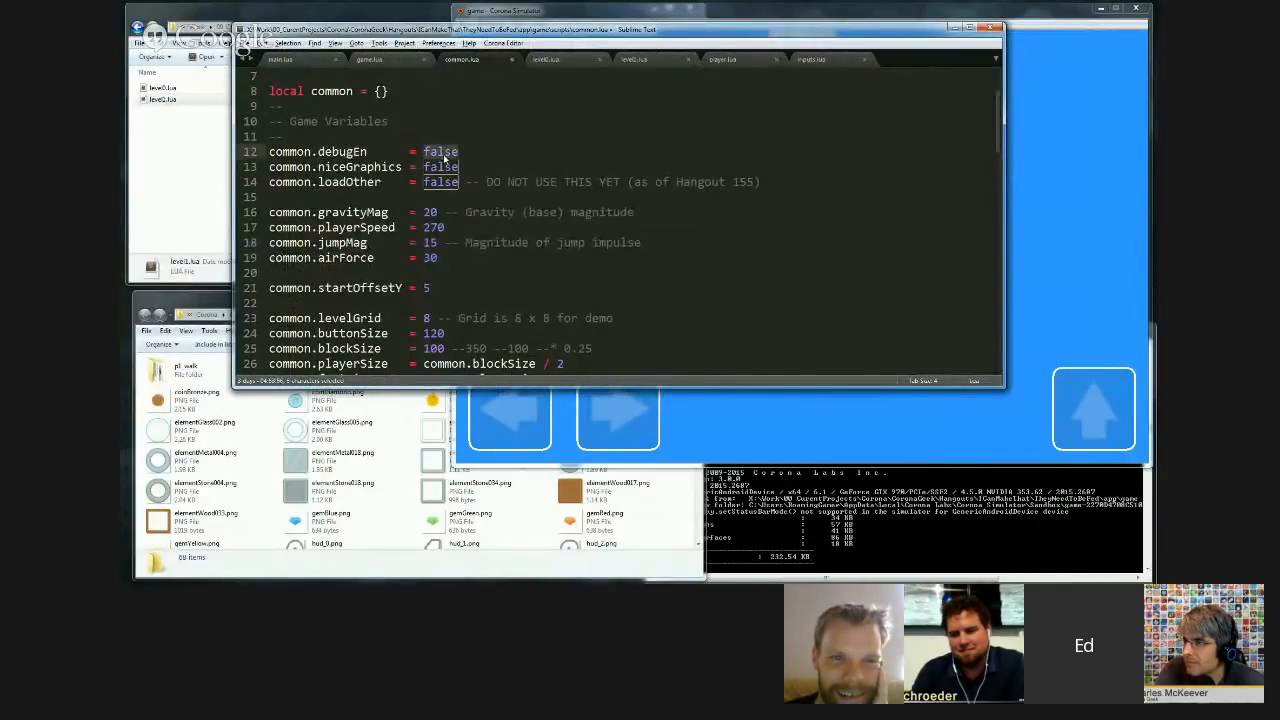
pyautogui.write('true')
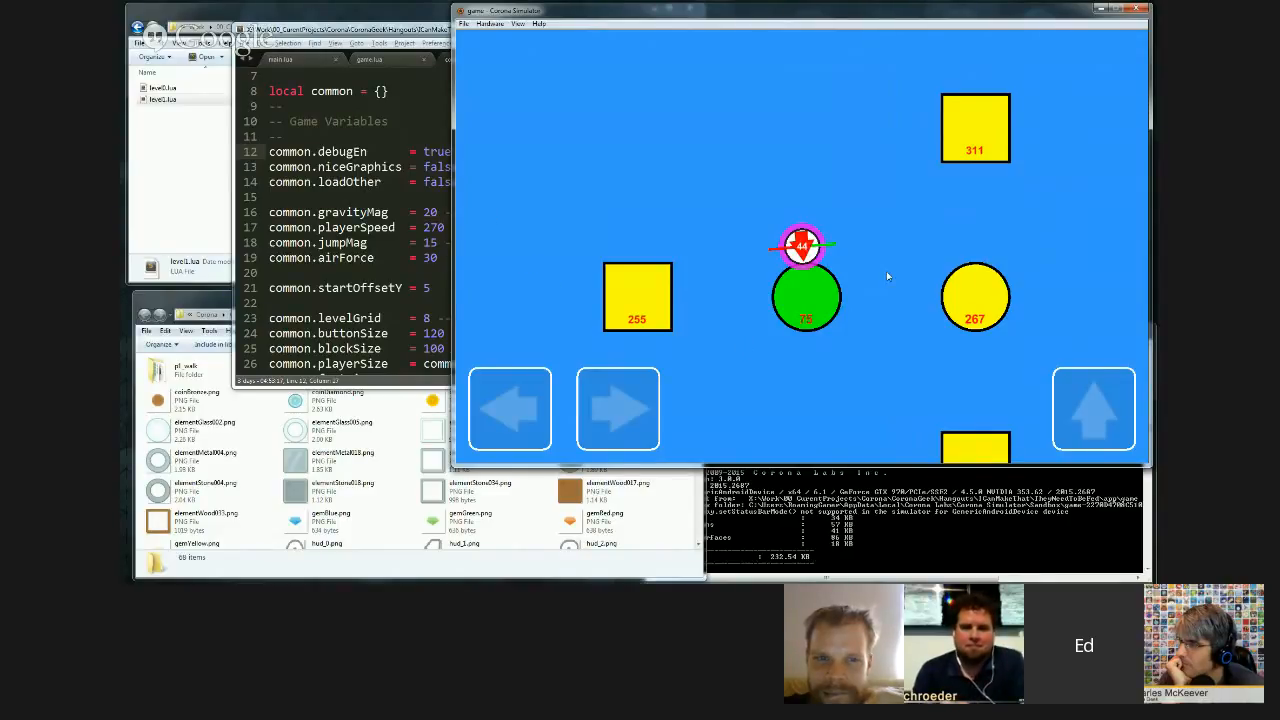
pyautogui.moveTo(764, 312)
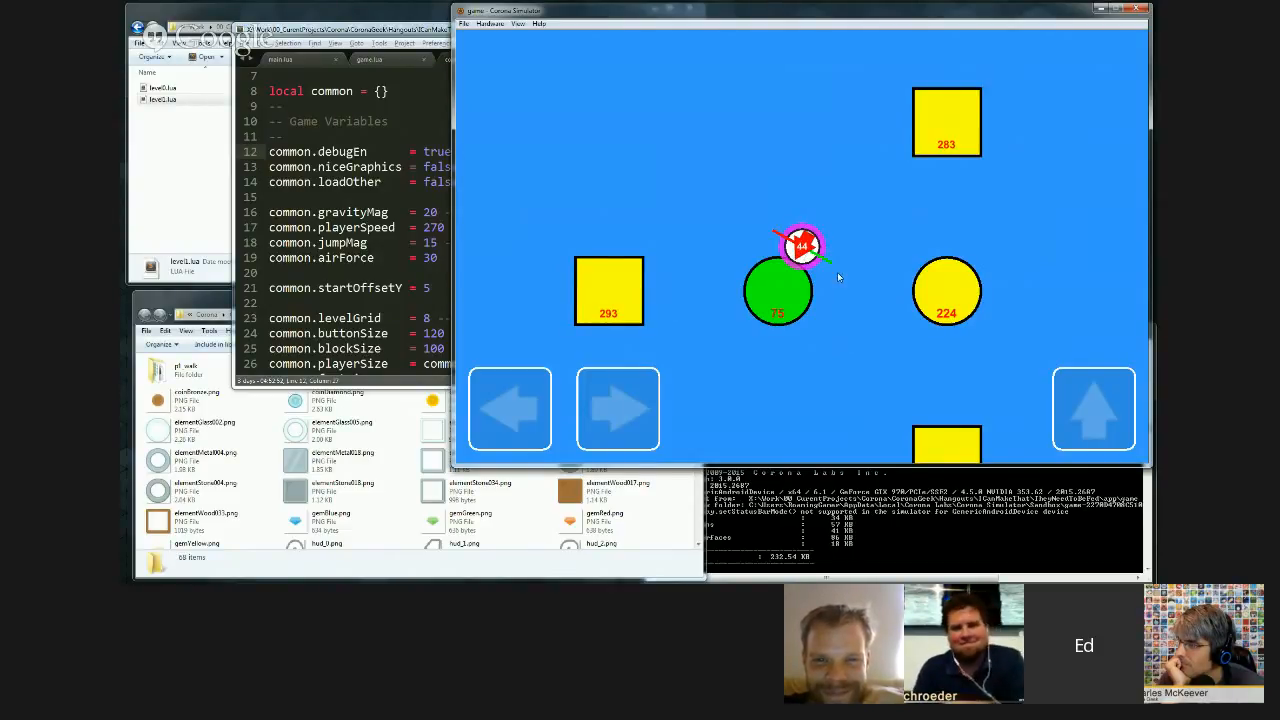
pyautogui.moveTo(858, 212)
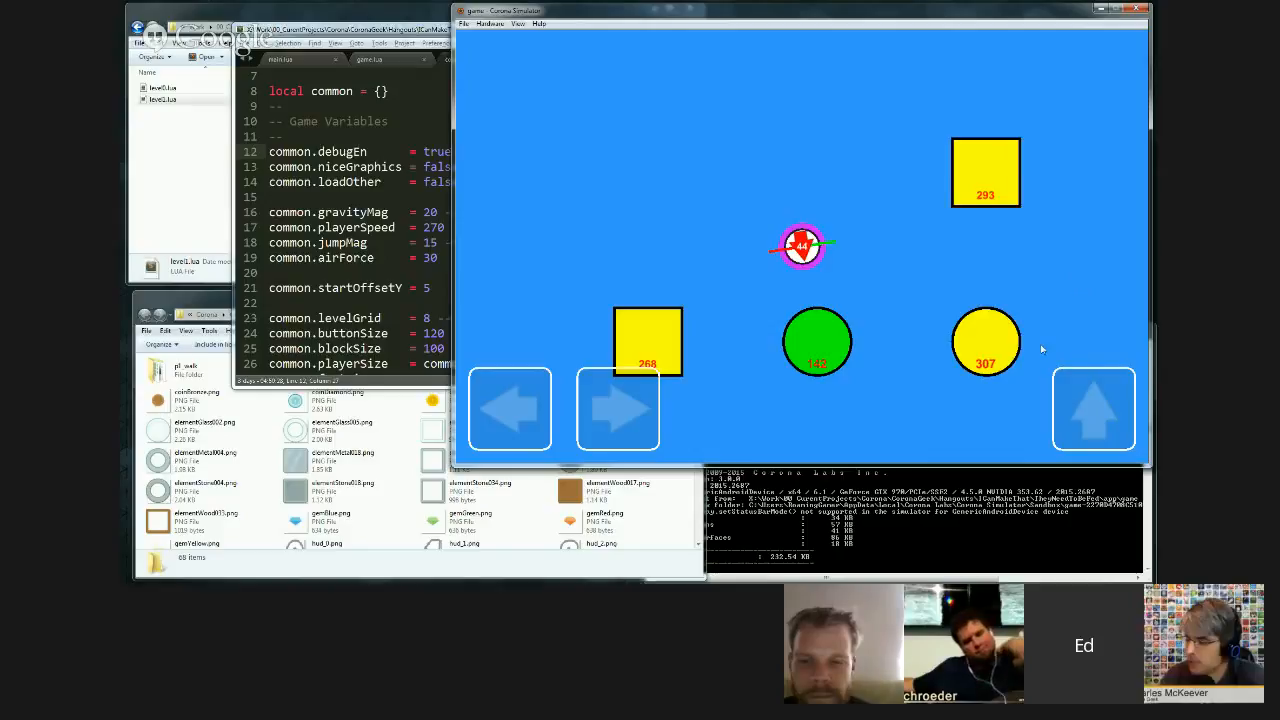
pyautogui.moveTo(912, 302)
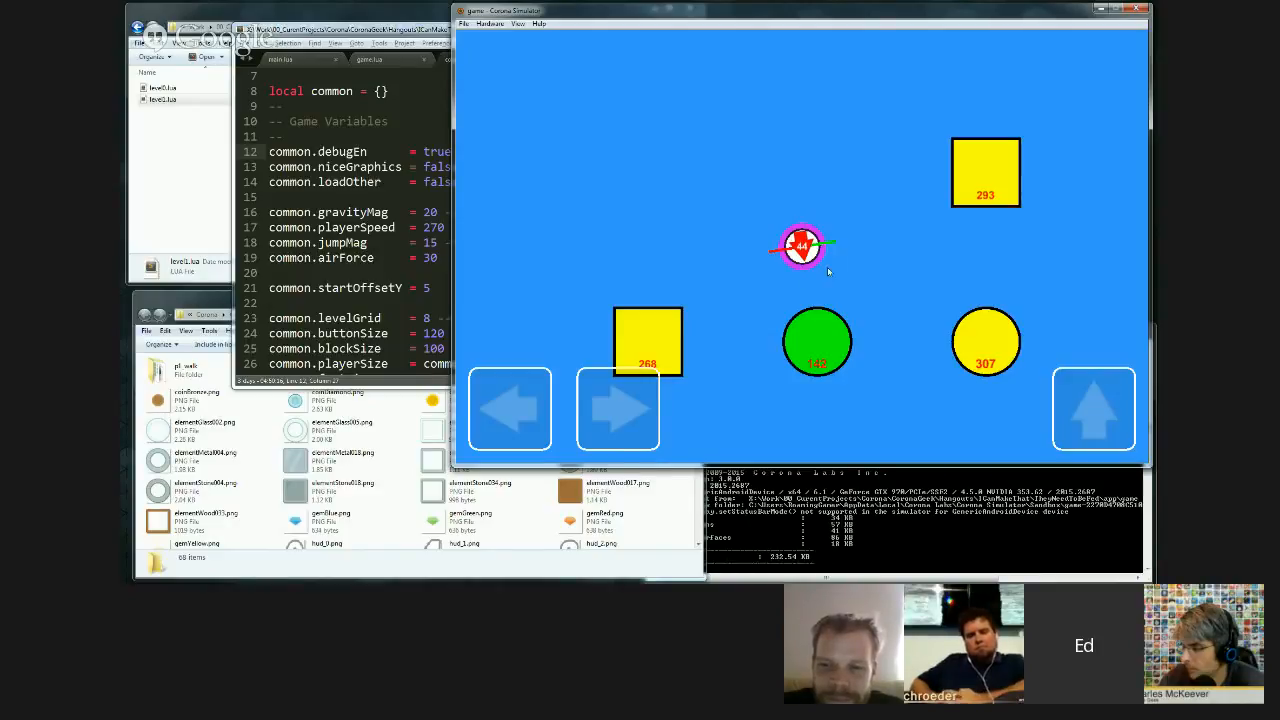
pyautogui.moveTo(942, 118)
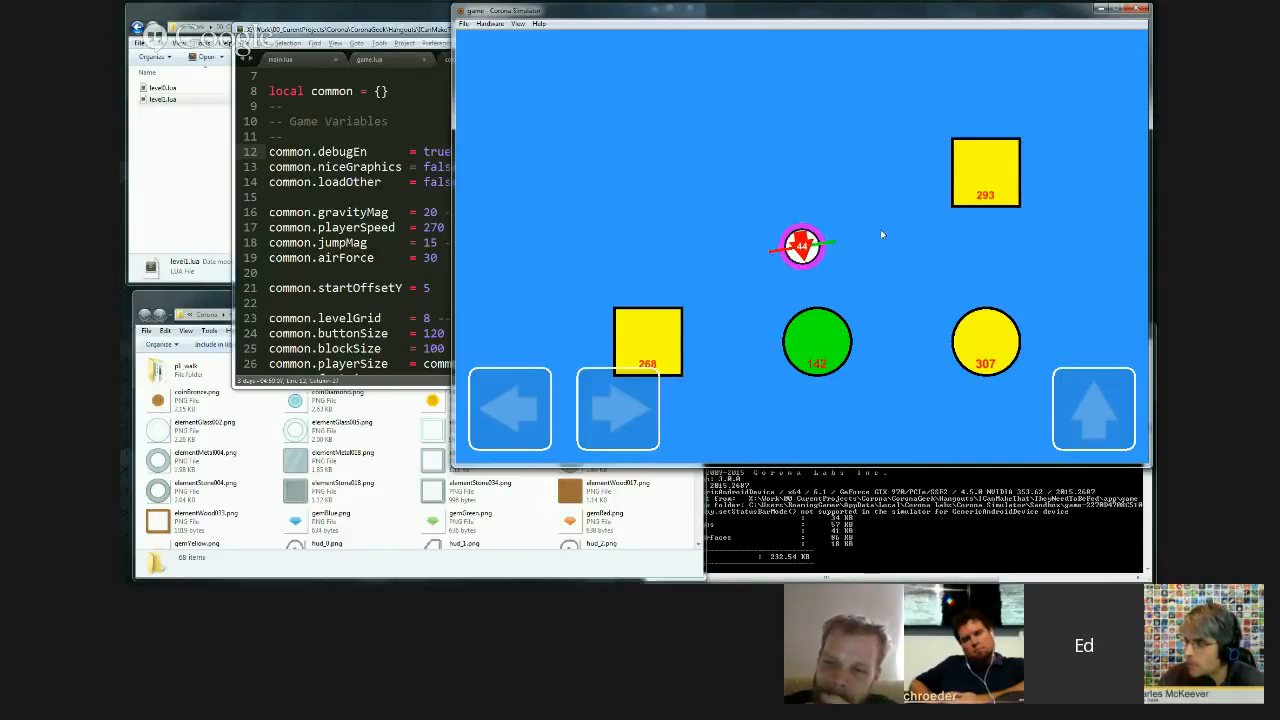
pyautogui.moveTo(878, 226)
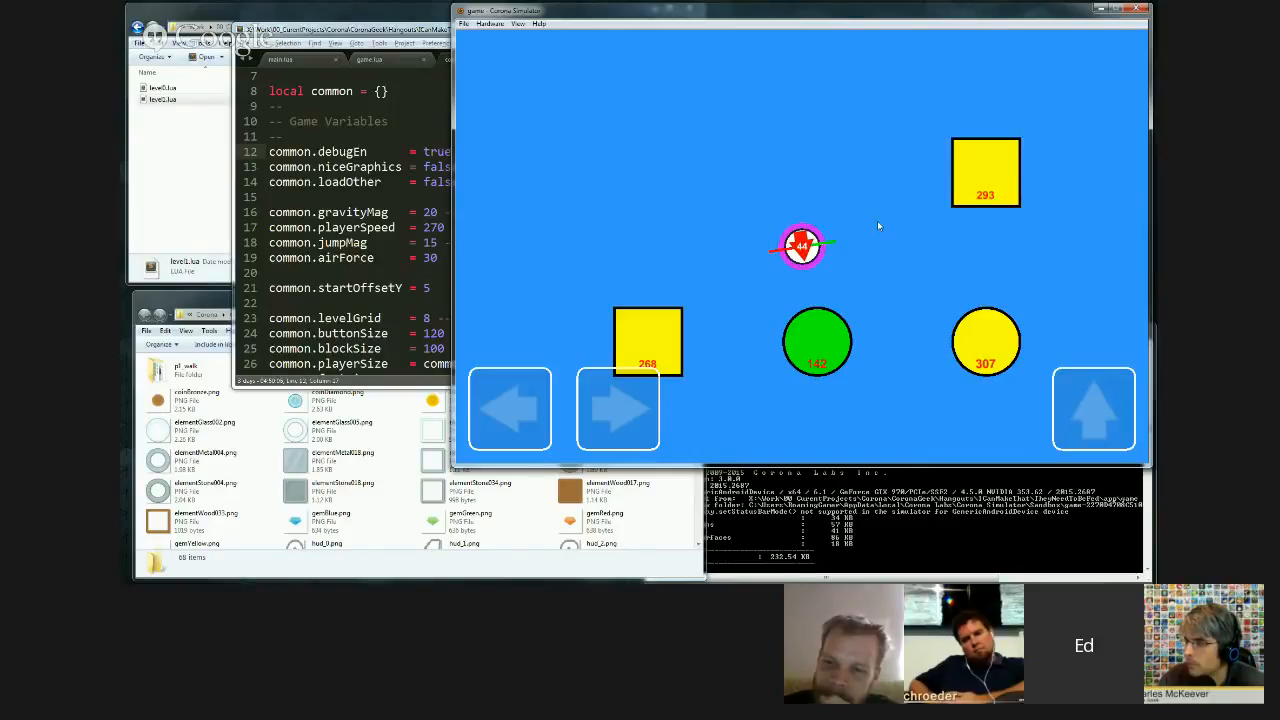
pyautogui.moveTo(870, 162)
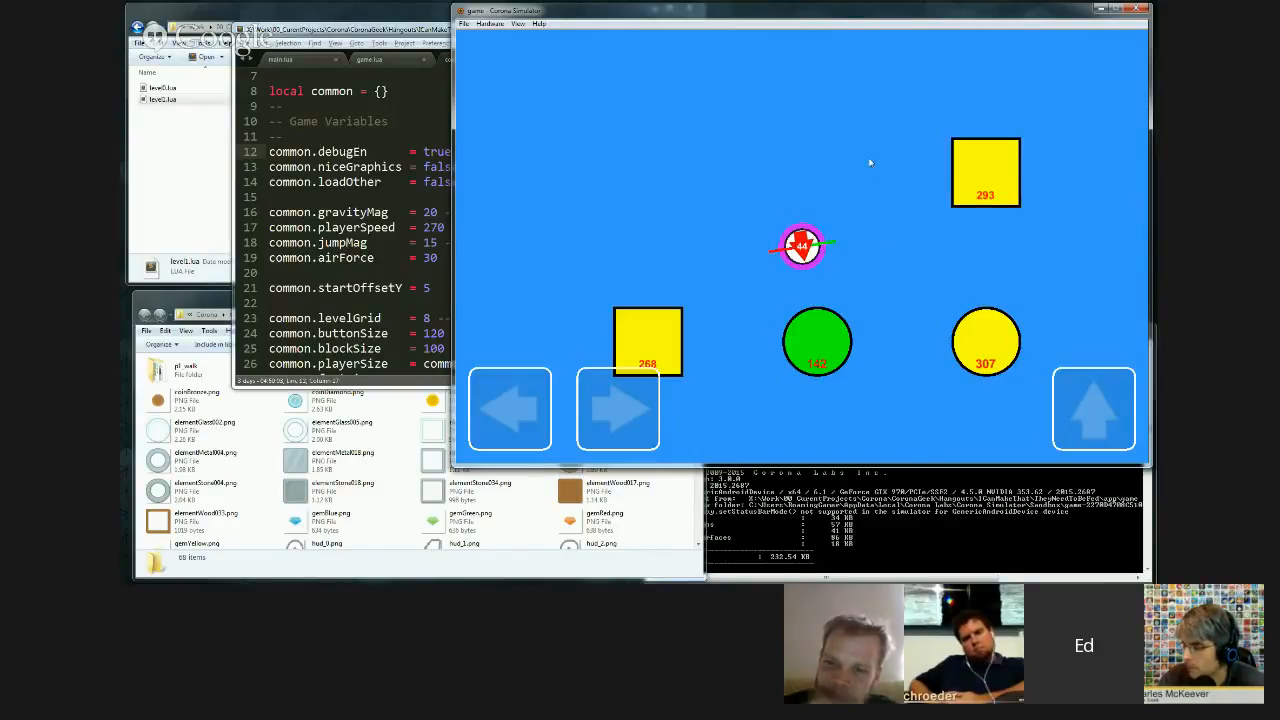
pyautogui.moveTo(908, 184)
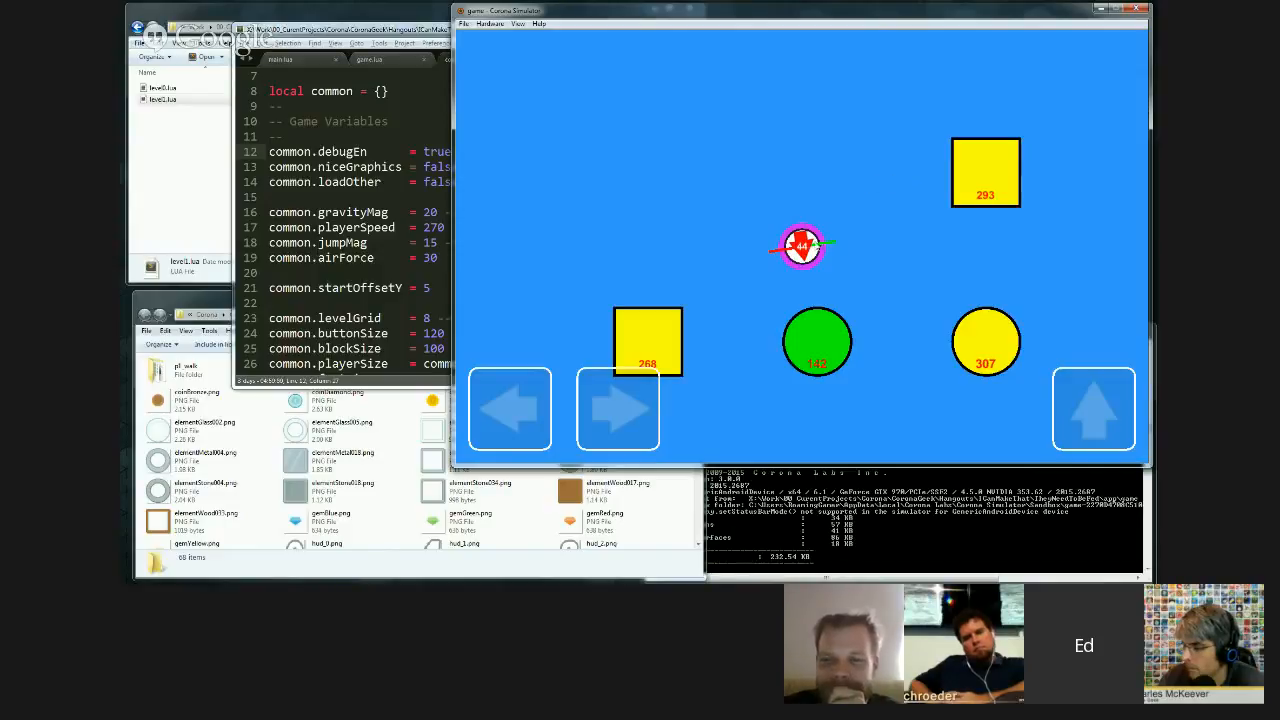
pyautogui.moveTo(784, 184)
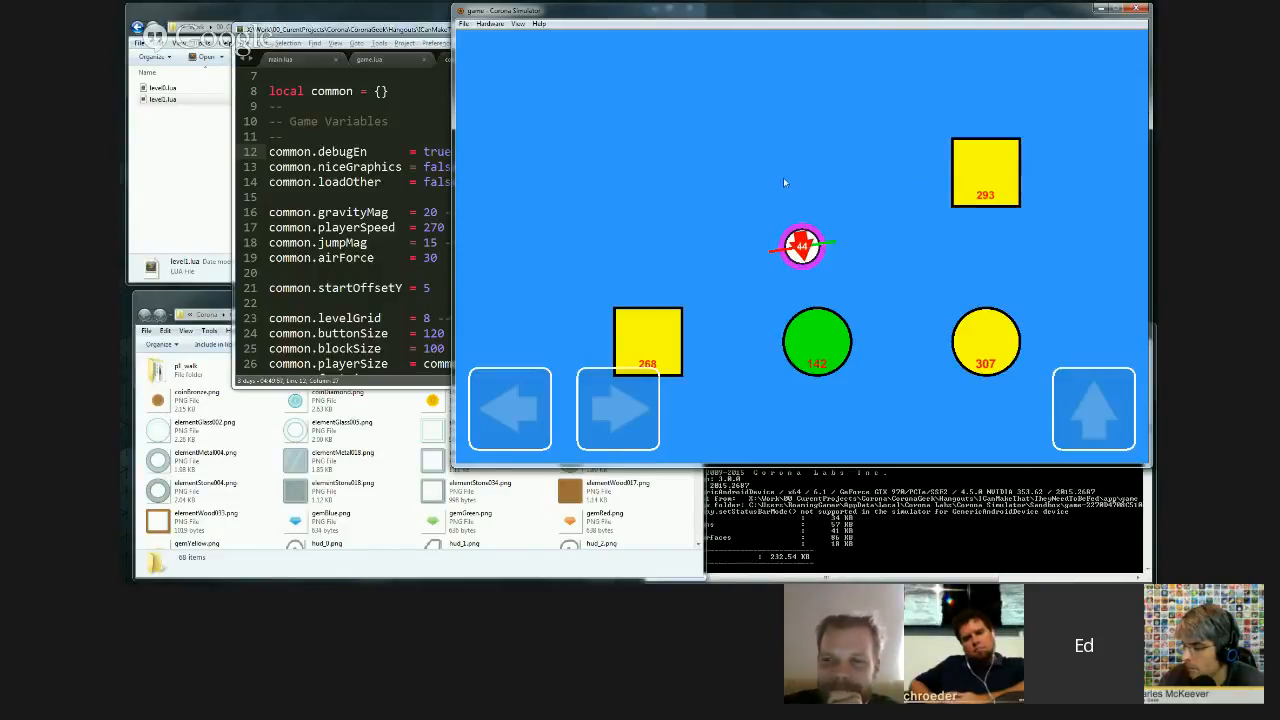